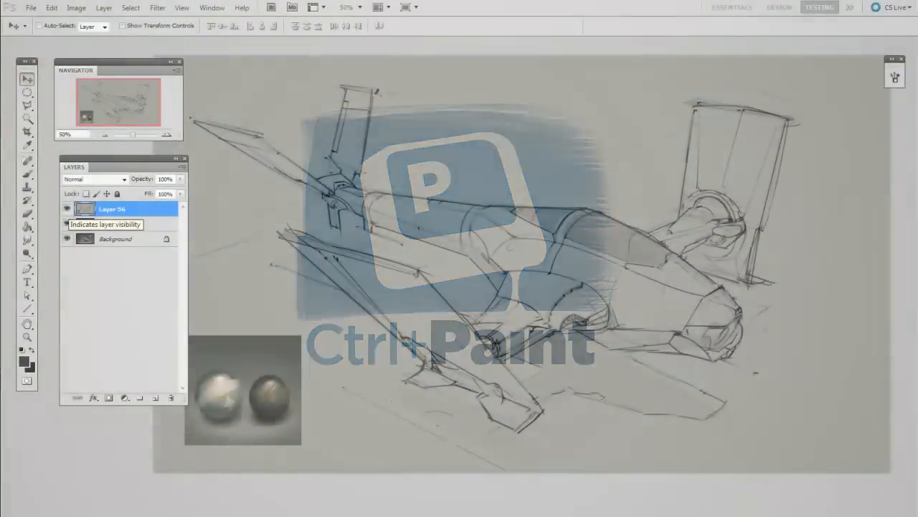
Toggle Layer 56's visibility off so the sketch hides and the finished lit painting shows.
left_click(67, 209)
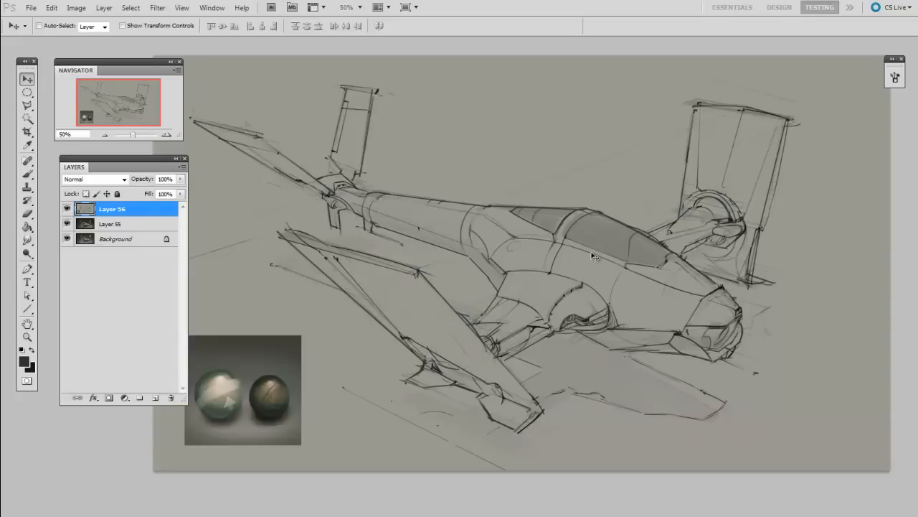
left_click(66, 209)
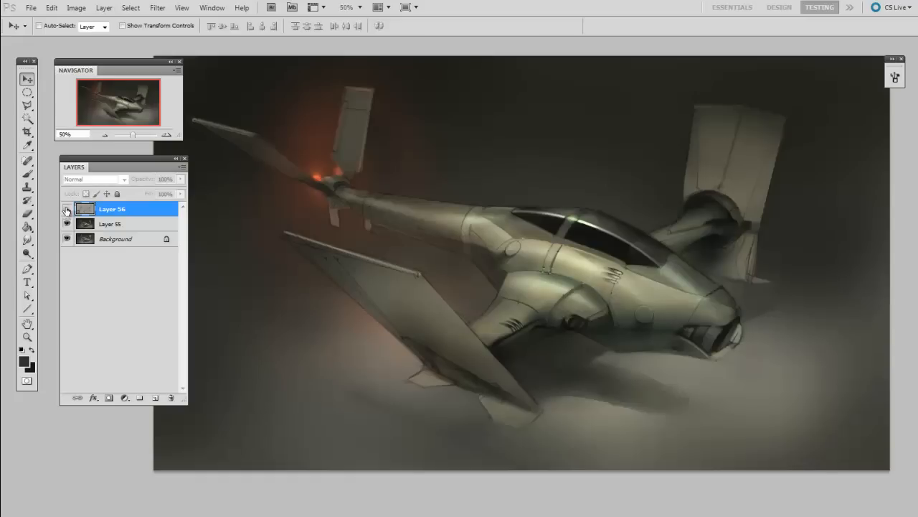
left_click(66, 209)
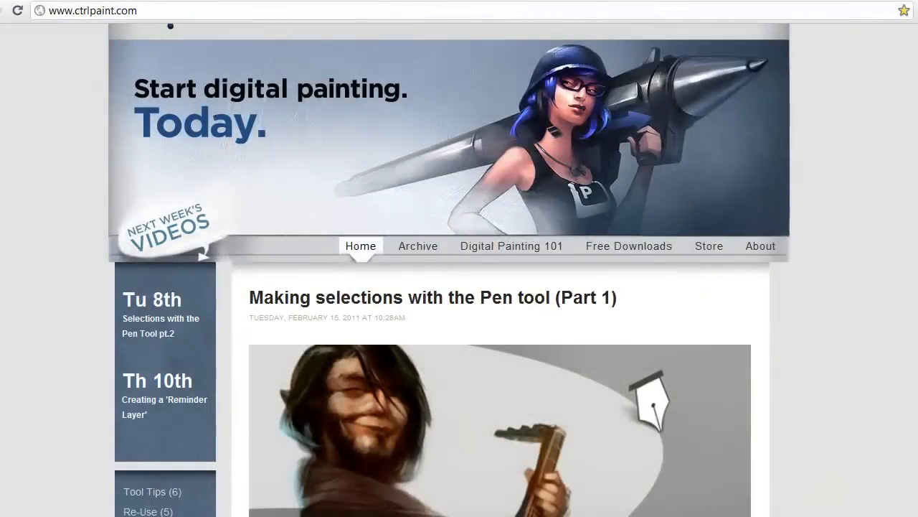
Scroll down the Ctrl+Paint homepage to the Brush Pack and Modular Thumbnail Sketching posts.
scroll("down", 3)
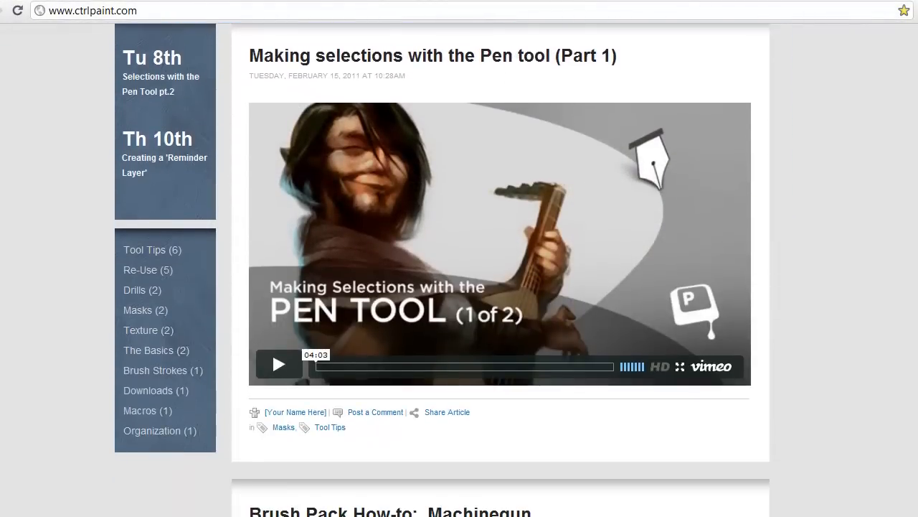
scroll("down", 3)
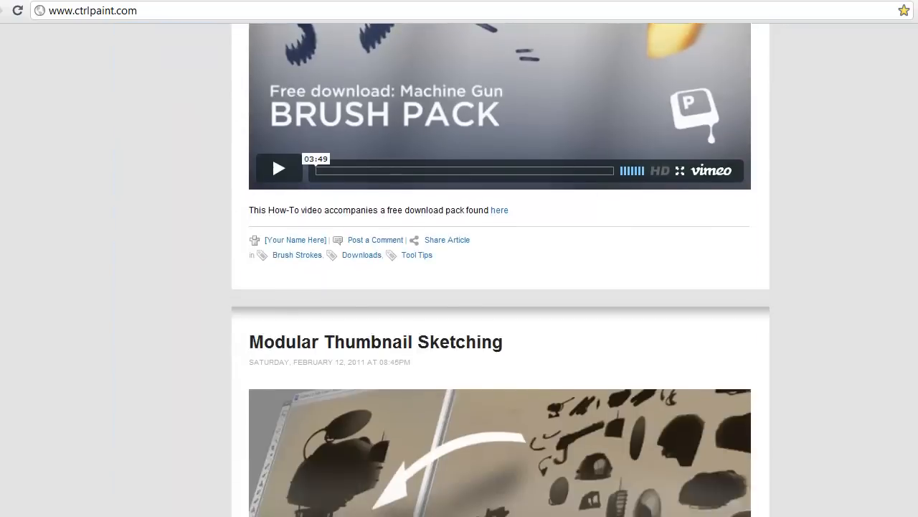
scroll("down", 3)
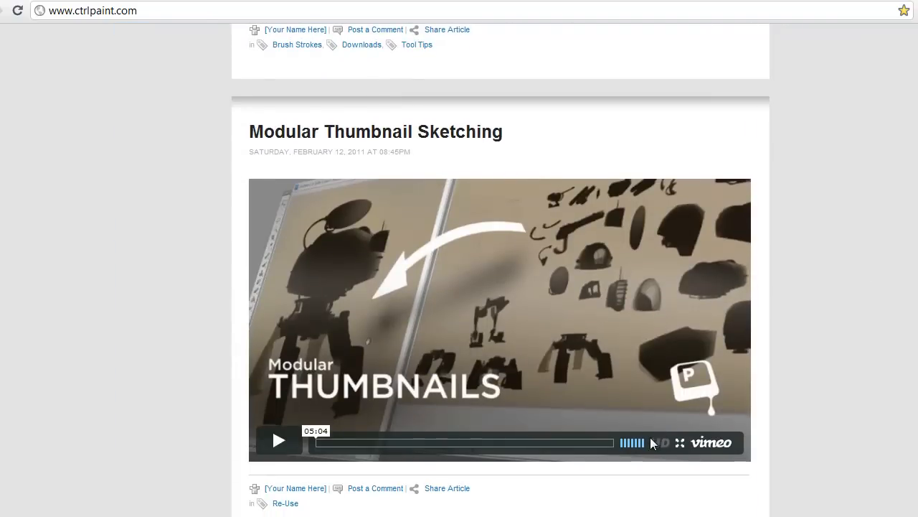